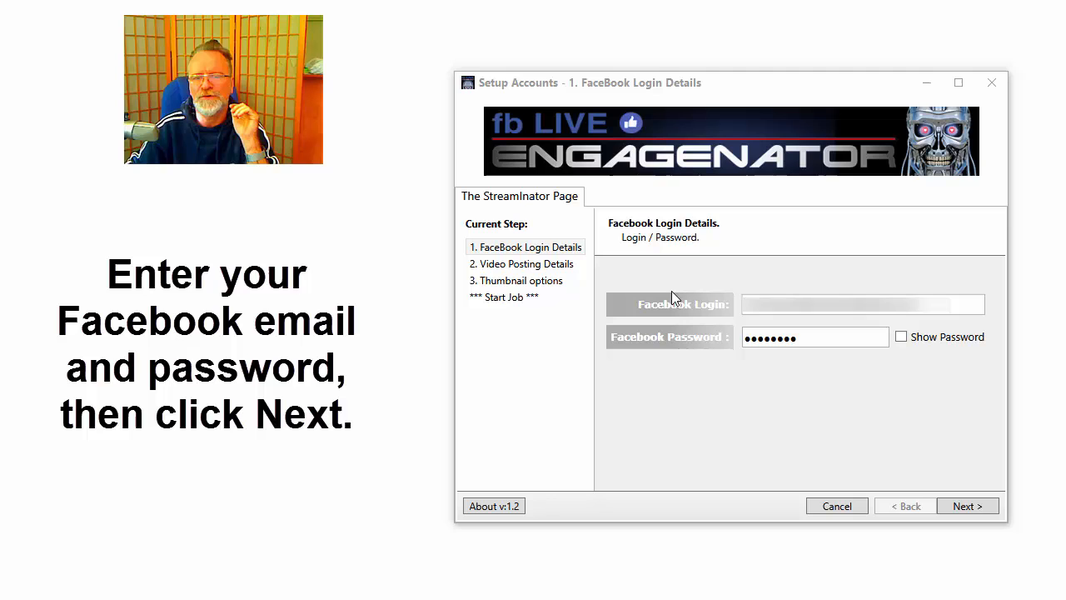
- Pick the video and enter the post's title and description for the timeline
click(863, 304)
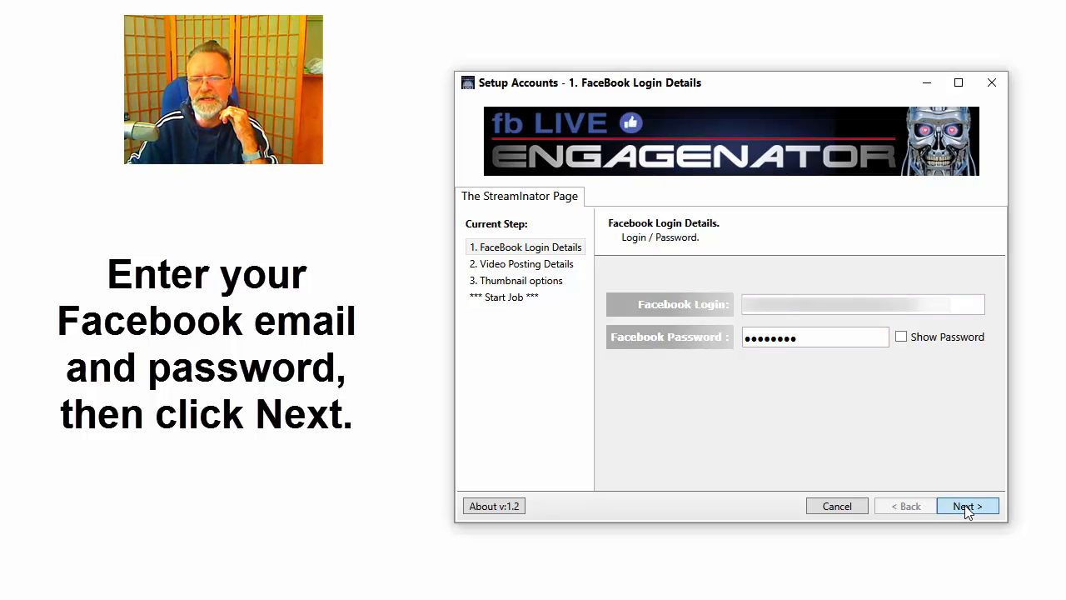
click(967, 506)
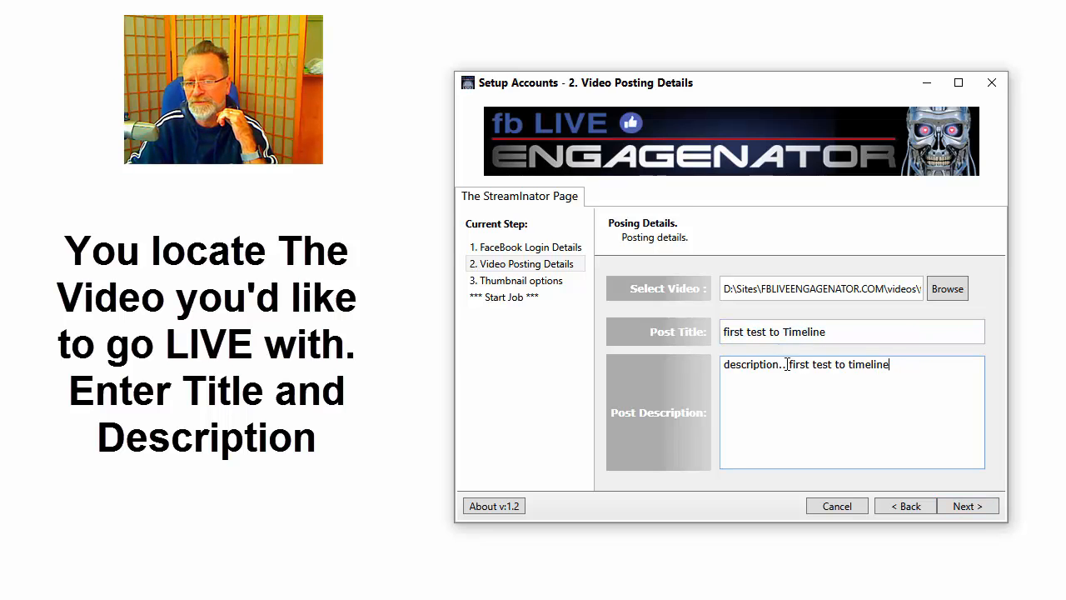
click(967, 505)
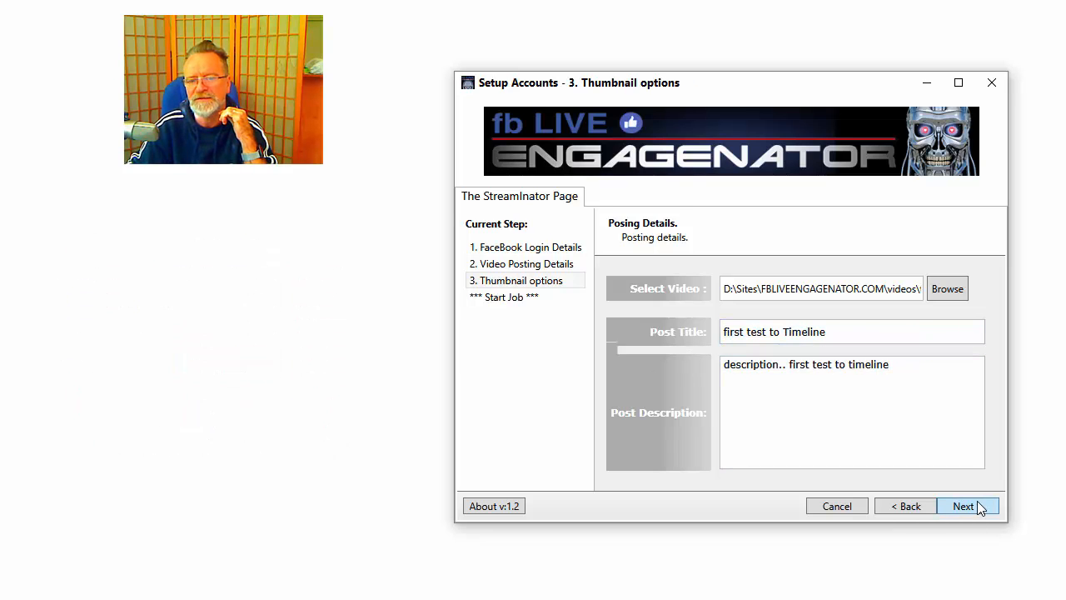
- Re-enable the thumbnail delay at 10 seconds and advance to the Start Job step
click(964, 506)
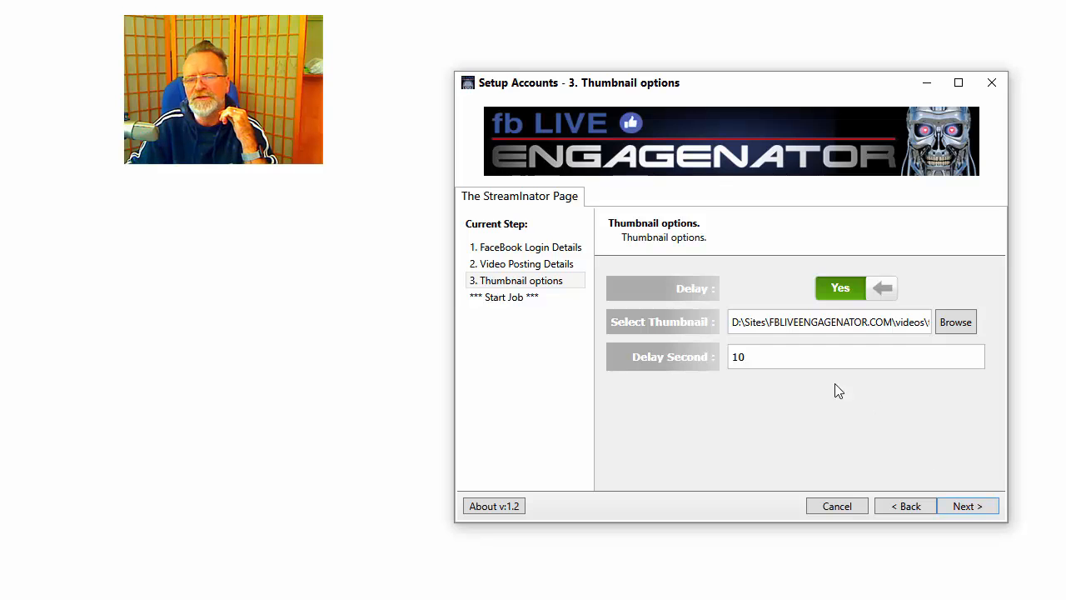
mouse_move(793, 377)
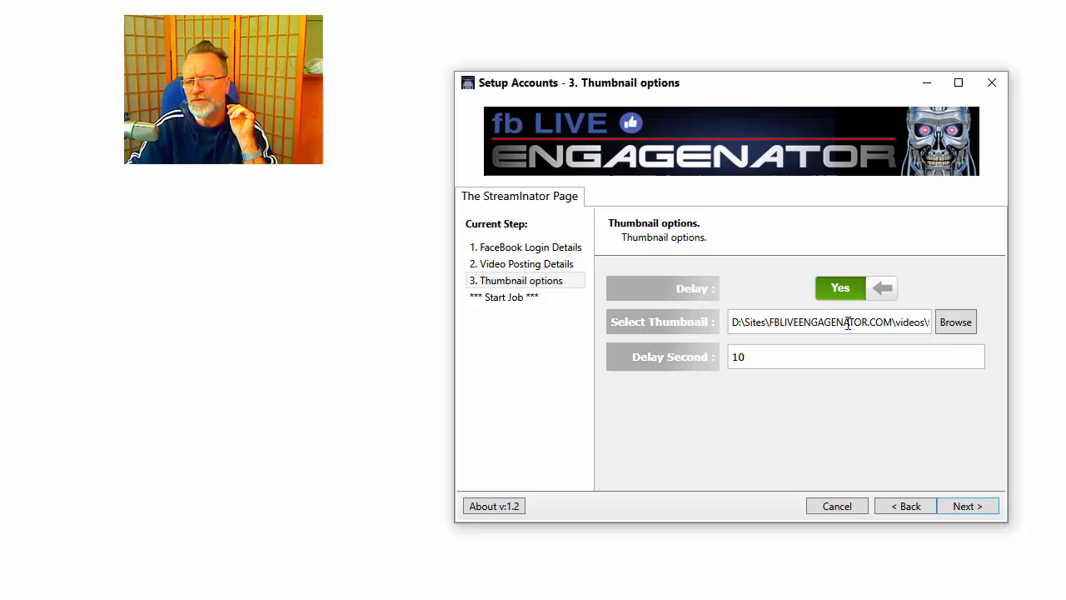
click(840, 289)
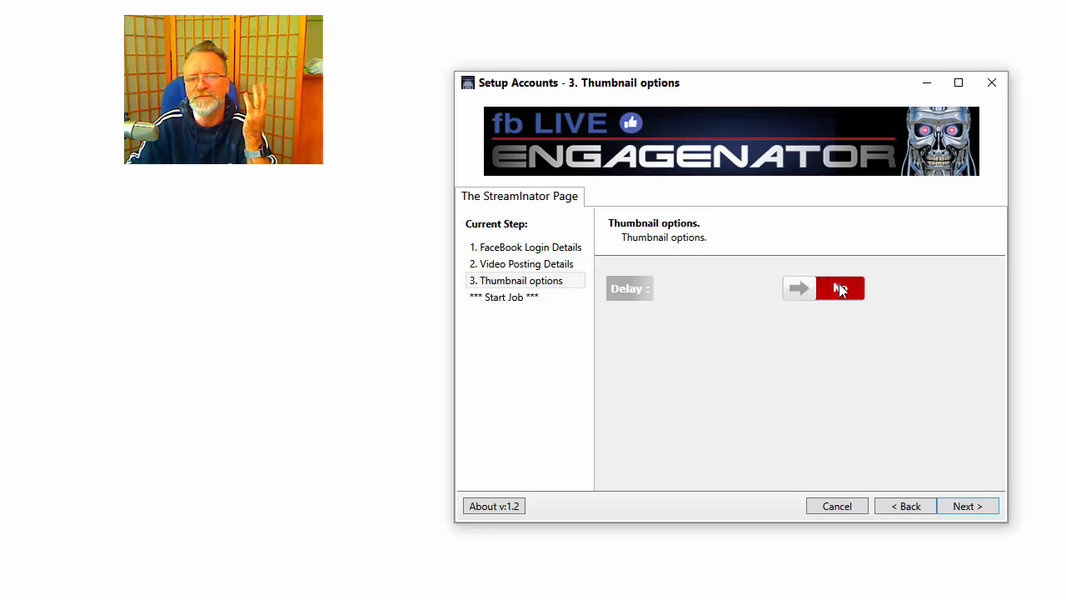
click(840, 288)
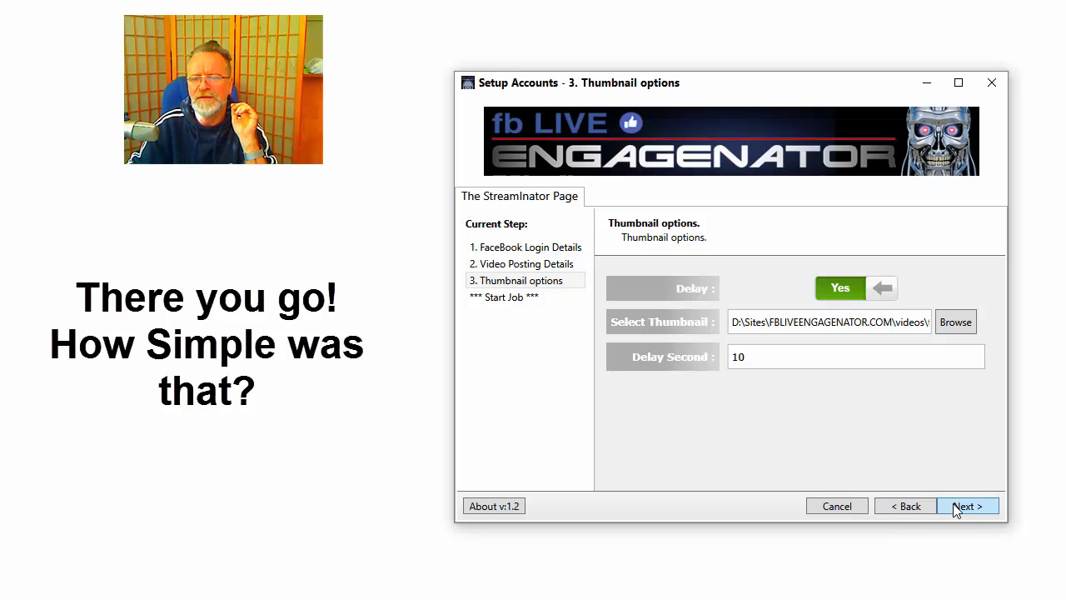
click(966, 506)
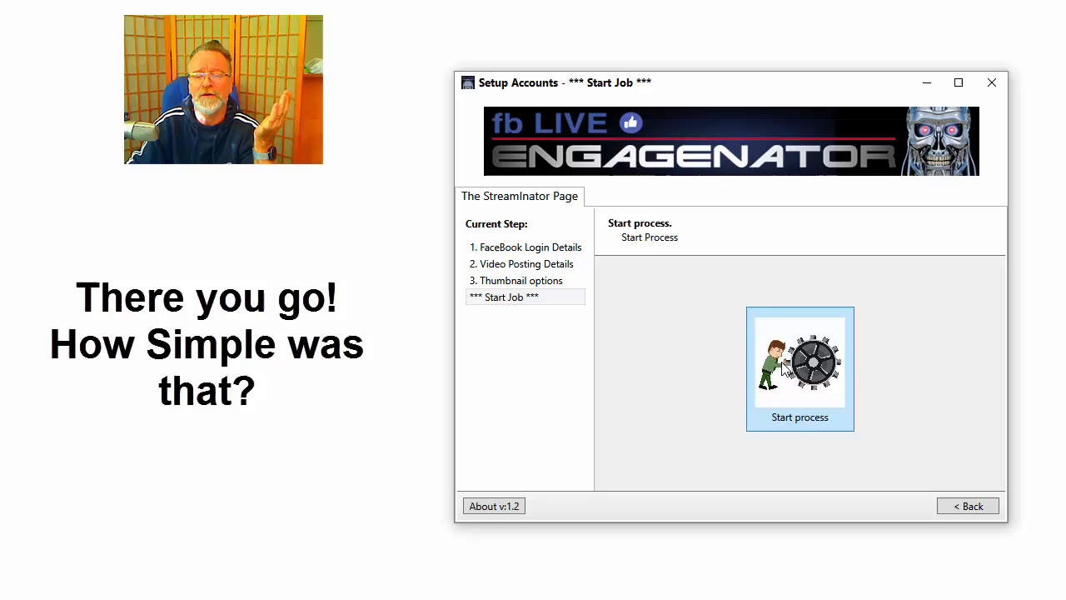
- Launch the preparation process and let it progress to step 6 of 7
click(799, 368)
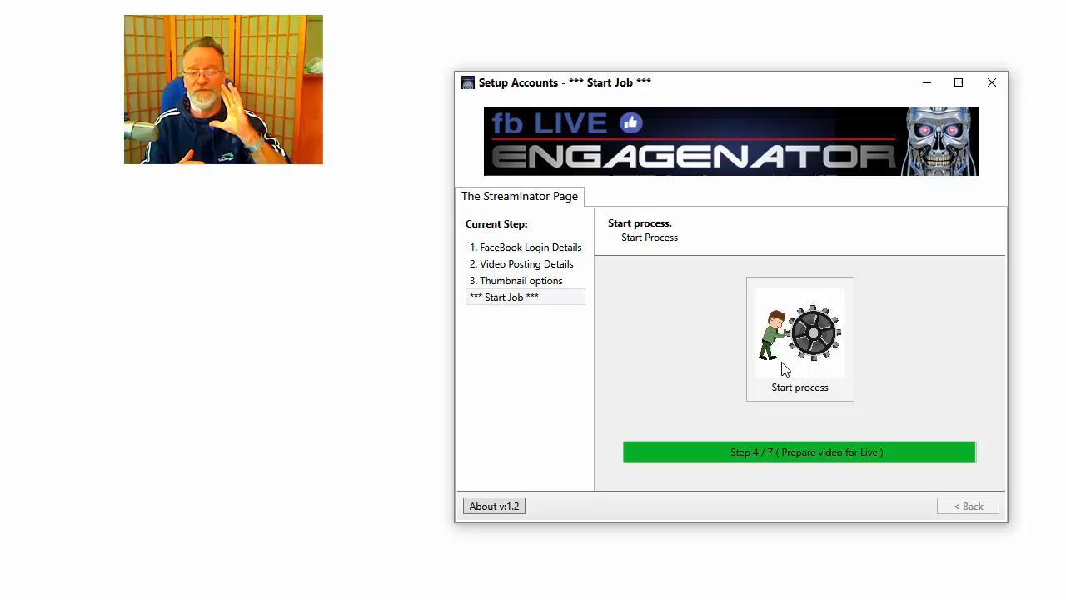
click(799, 339)
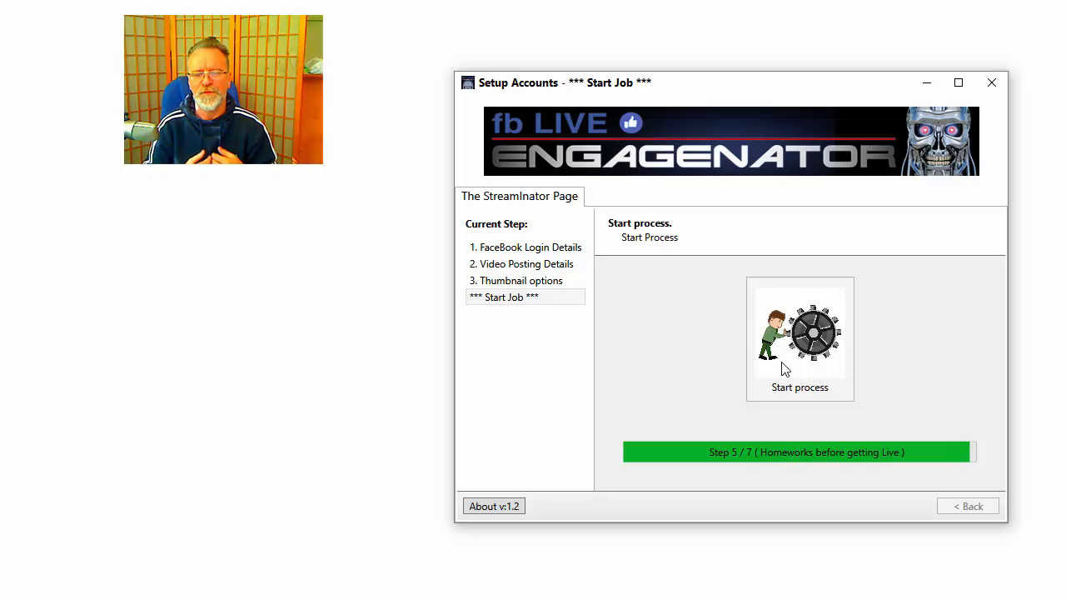
click(799, 337)
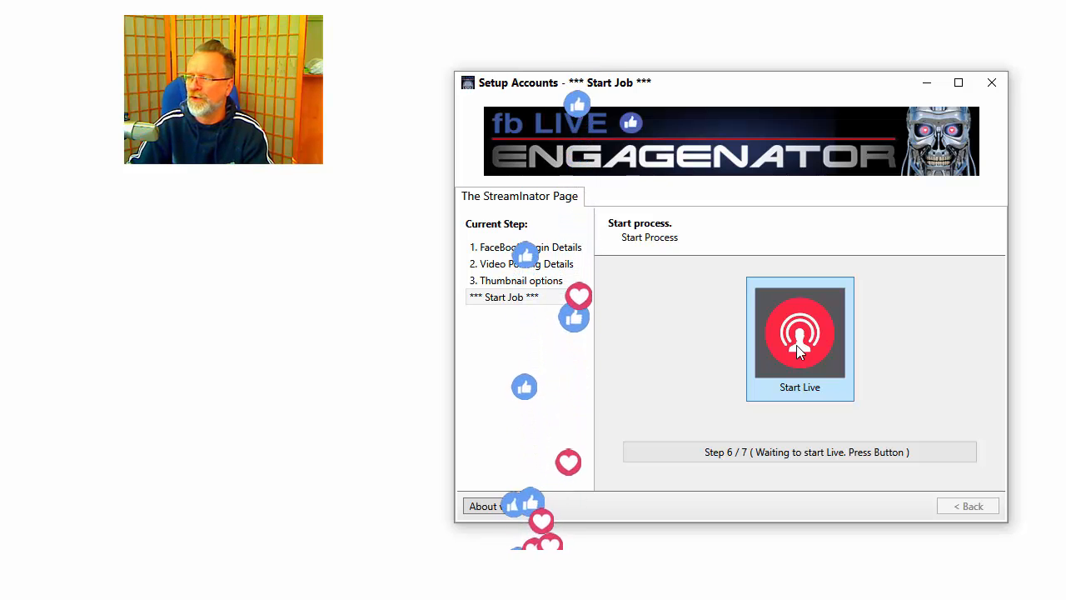
- Go live and scroll the Facebook timeline down to the playing live post
click(799, 333)
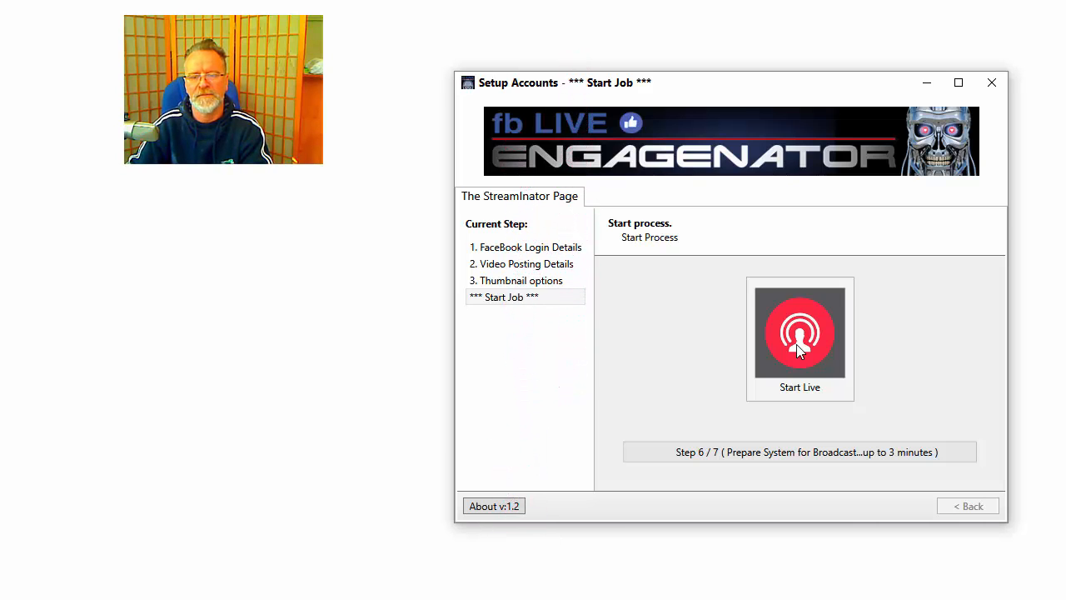
click(799, 334)
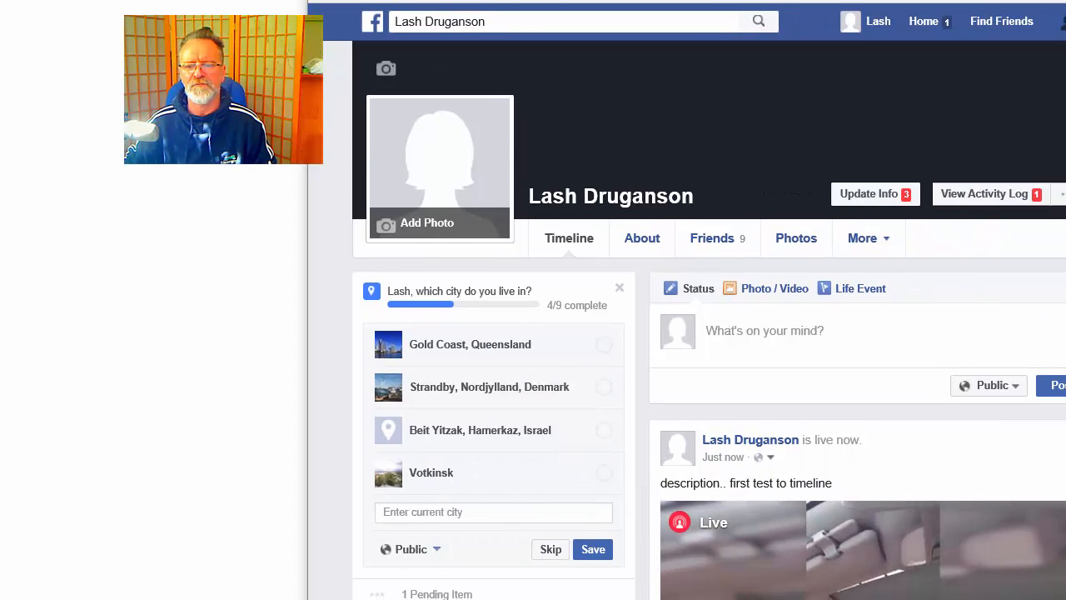
scroll(down, 3)
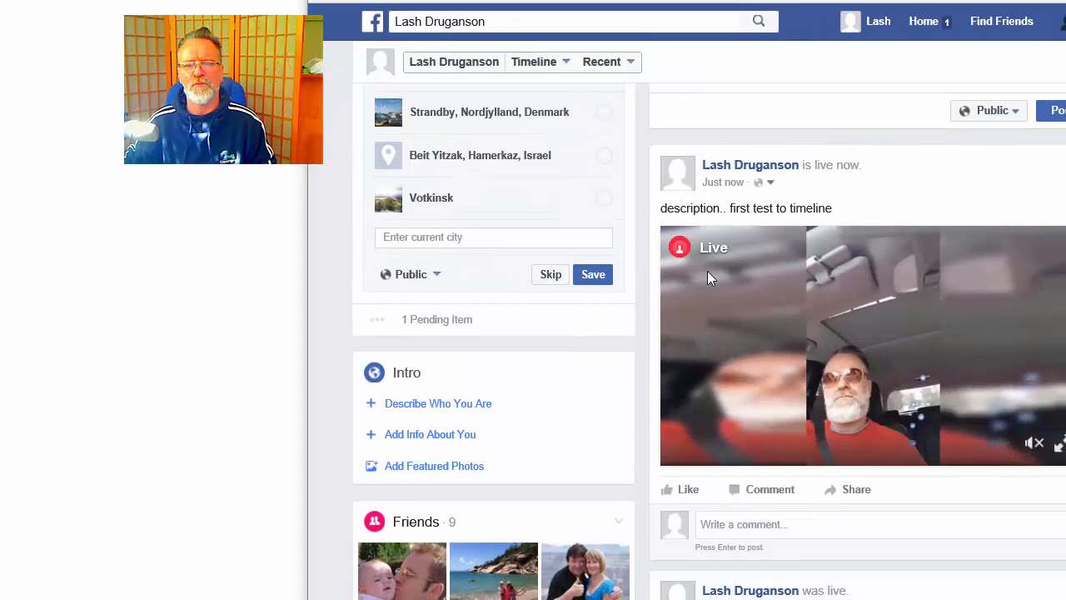